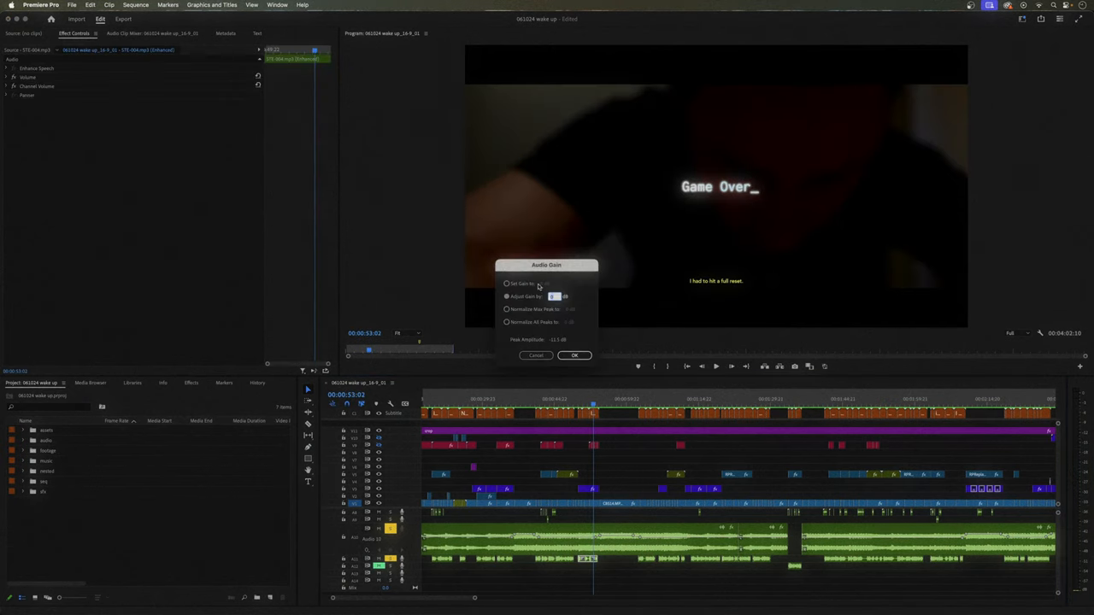
- View the Audio Gain settings for Wake Up (streaming).wav, then cancel without changes
{"action": "left_click", "coordinate": [573, 355]}
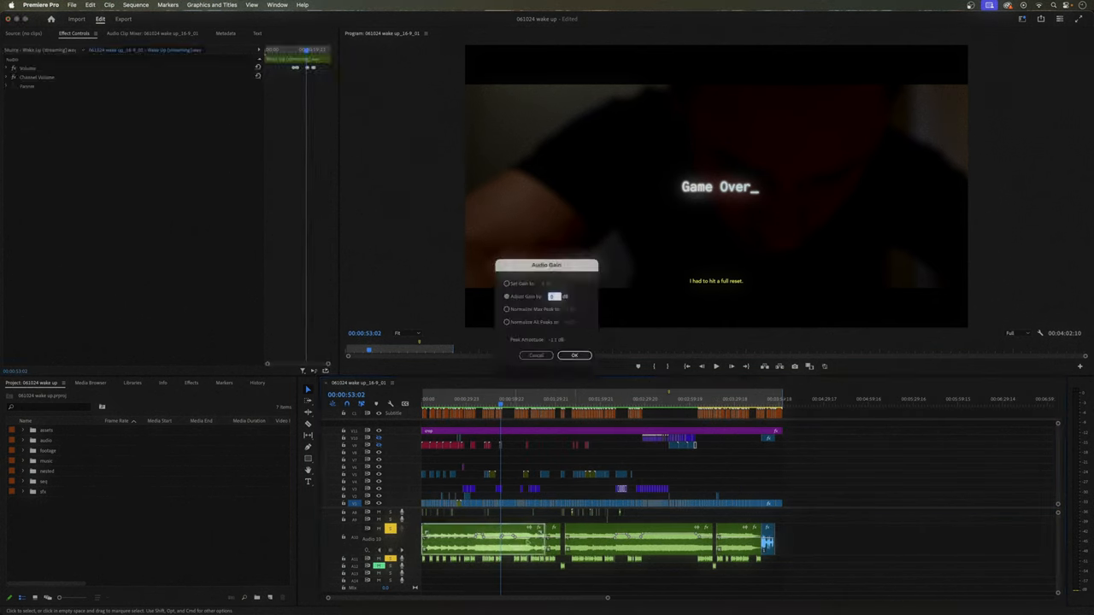
{"action": "left_click", "coordinate": [574, 355]}
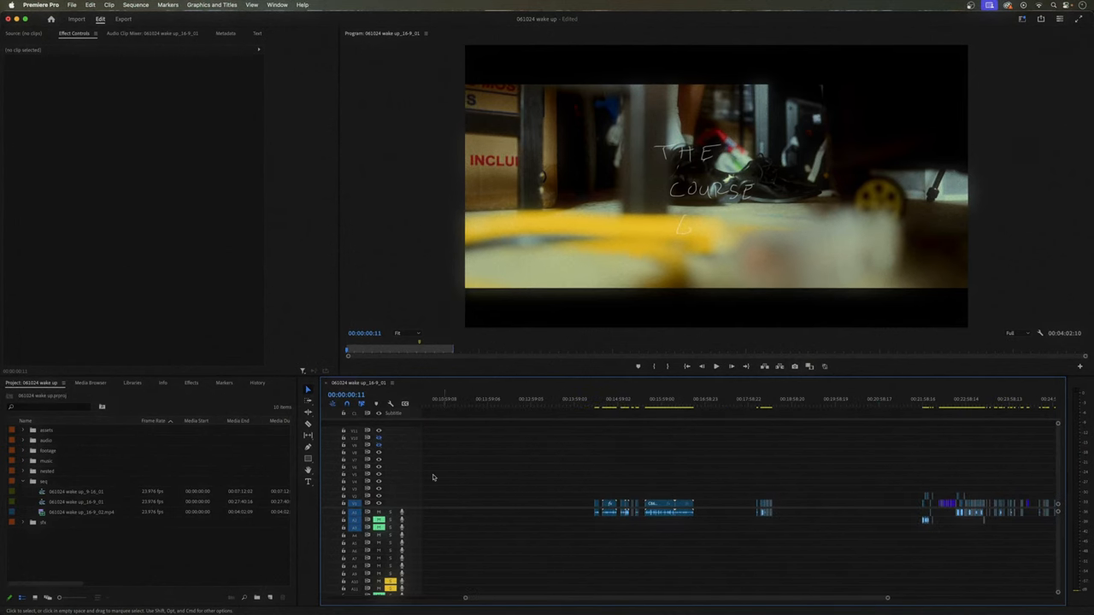
- Open the main 16-9_01 wake up edit sequence from its start
{"action": "left_click", "coordinate": [658, 399]}
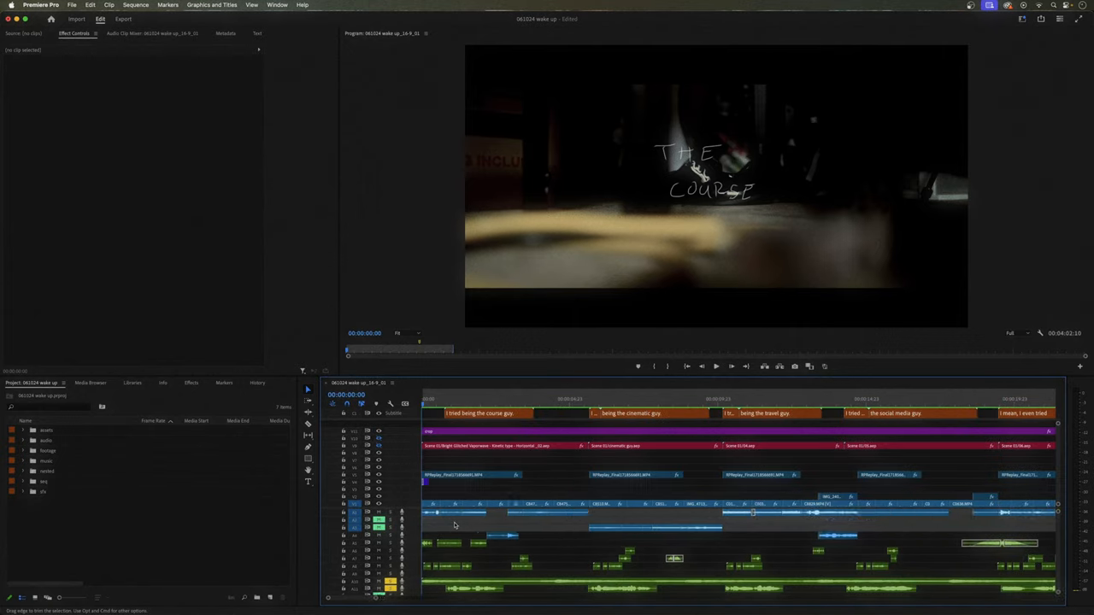
- Scrub through the course guy, cinematic guy and travel guy titles to the ocean shot
{"action": "left_click", "coordinate": [499, 399]}
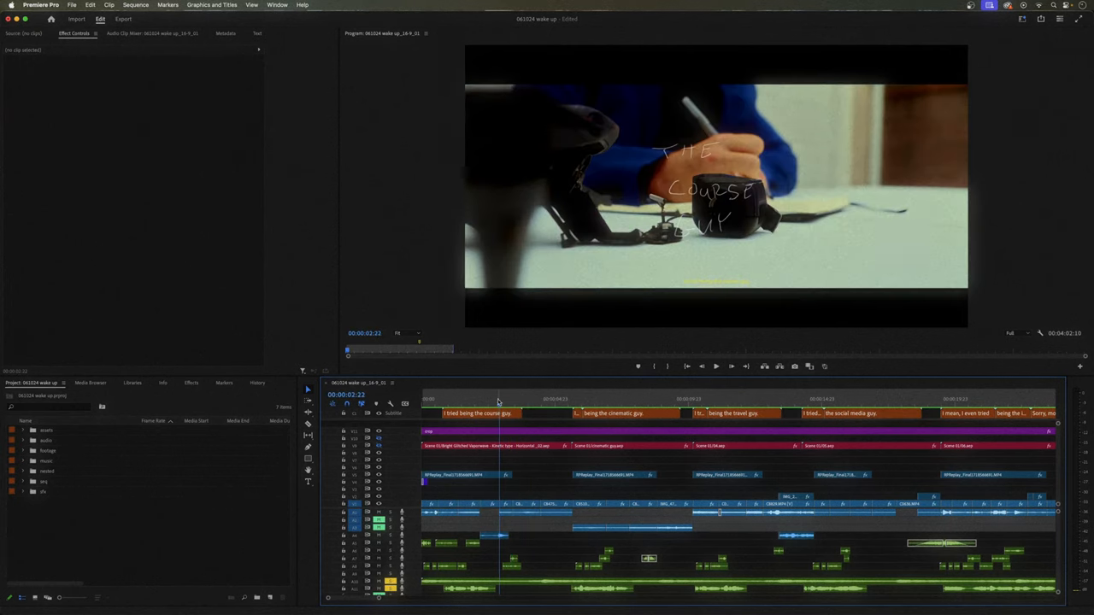
{"action": "left_click", "coordinate": [587, 400]}
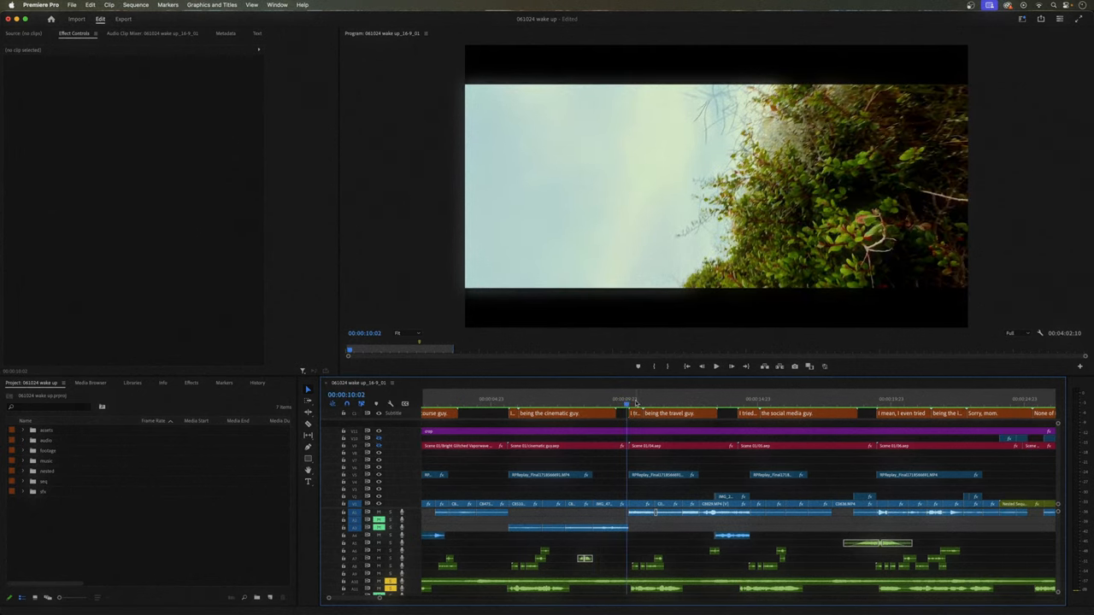
{"action": "left_click", "coordinate": [582, 399]}
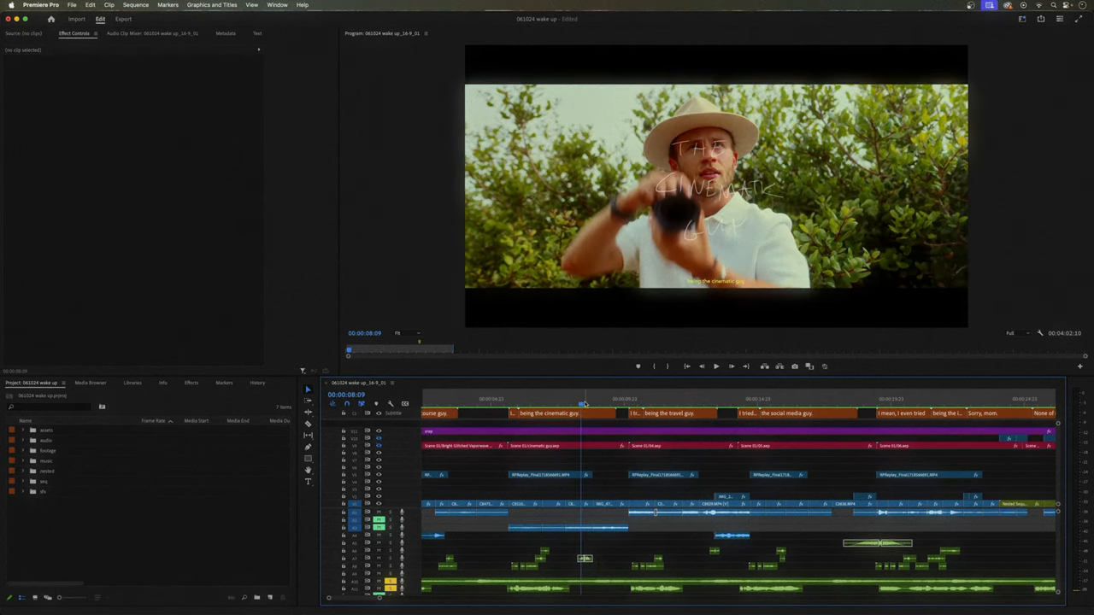
{"action": "left_click", "coordinate": [663, 400]}
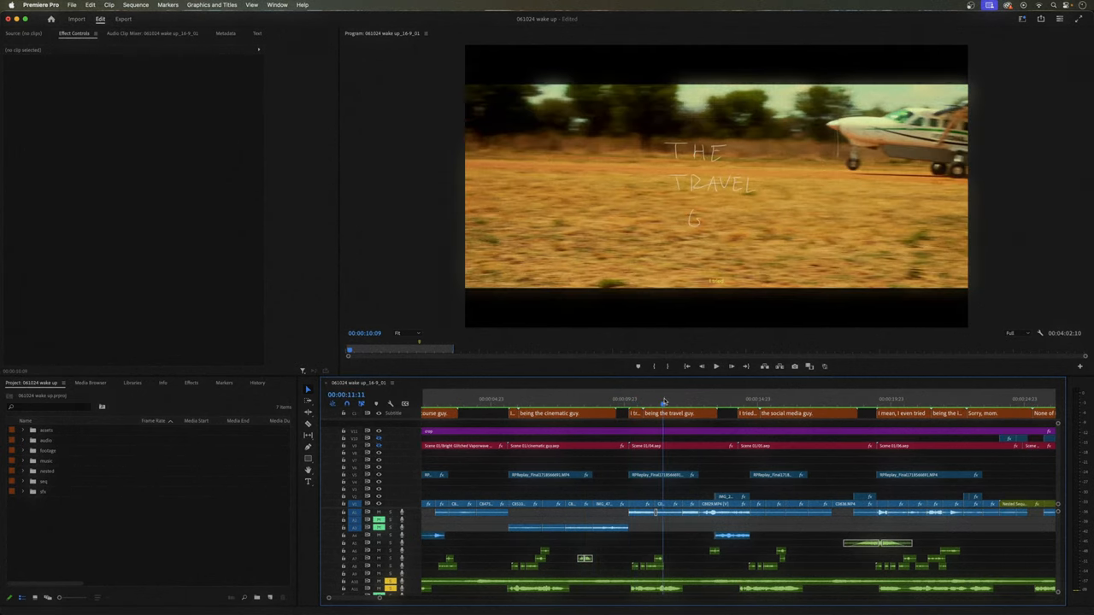
{"action": "left_click", "coordinate": [765, 399]}
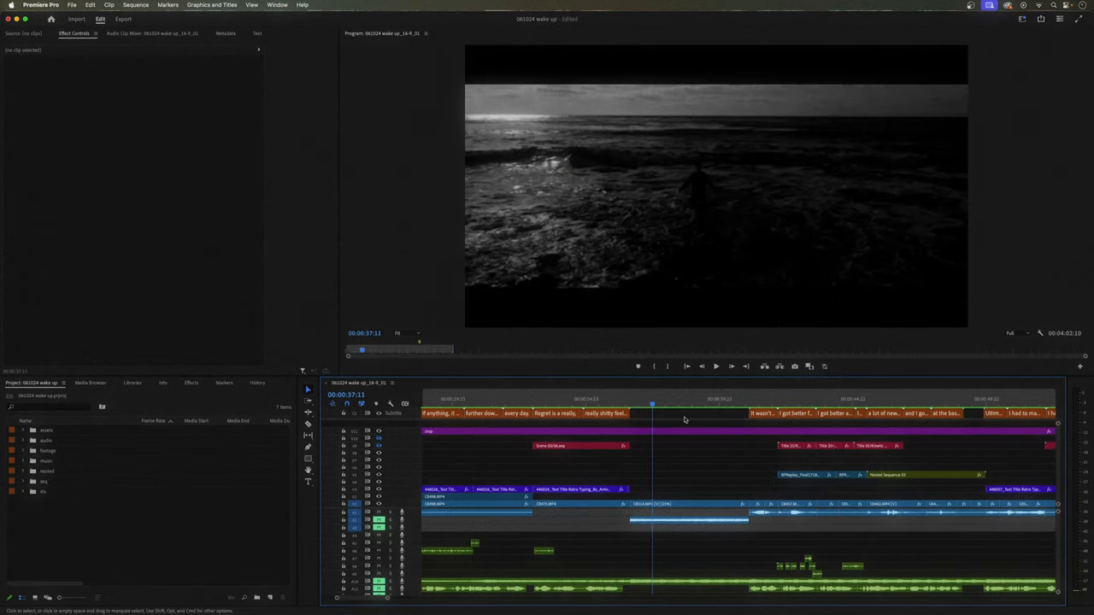
- Jump through the intelligence list, wave and dollar shots, then select the C8393.MP4 influencer clip
{"action": "left_click", "coordinate": [884, 399]}
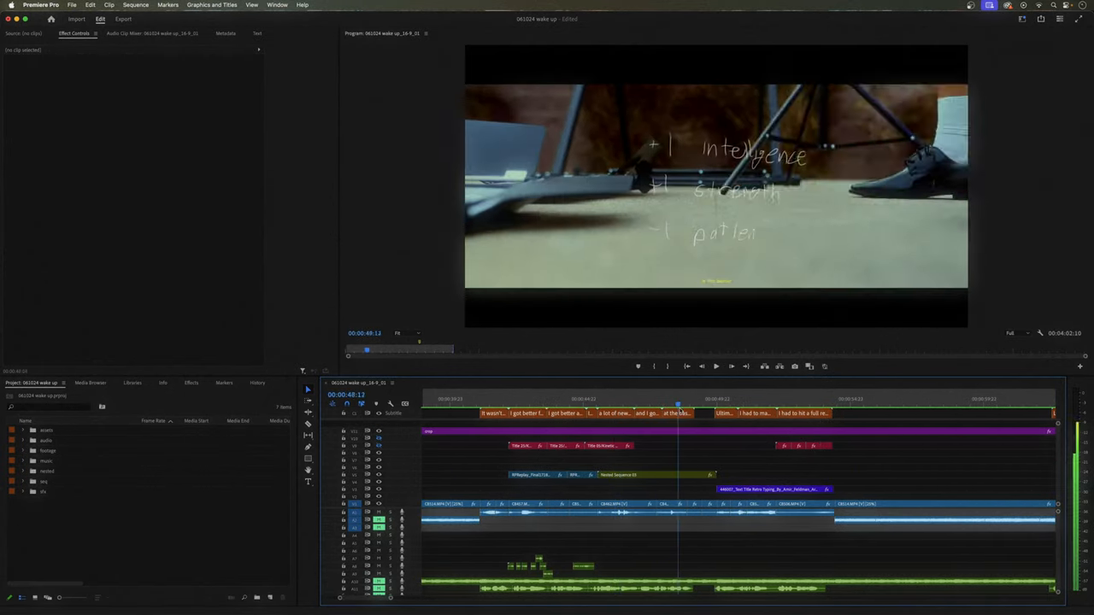
{"action": "left_click", "coordinate": [769, 399]}
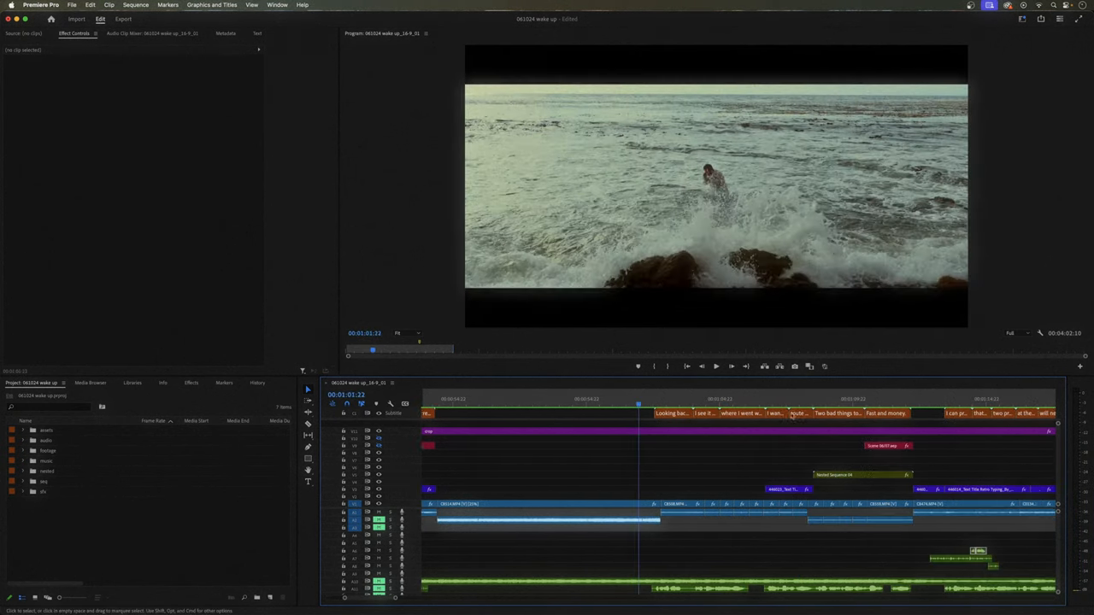
{"action": "left_click", "coordinate": [581, 399]}
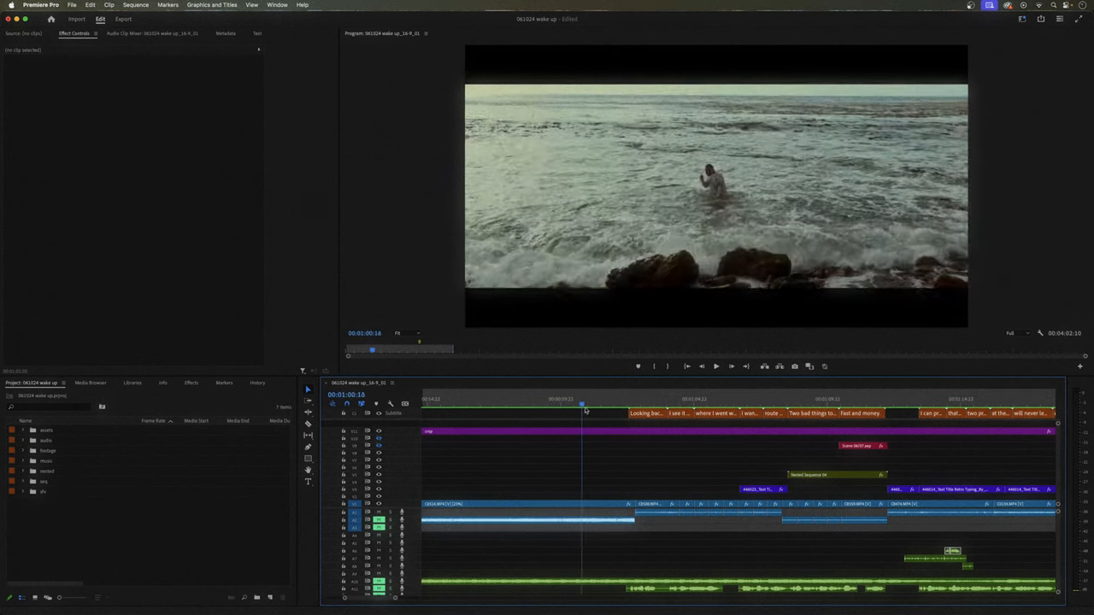
{"action": "left_click", "coordinate": [658, 399]}
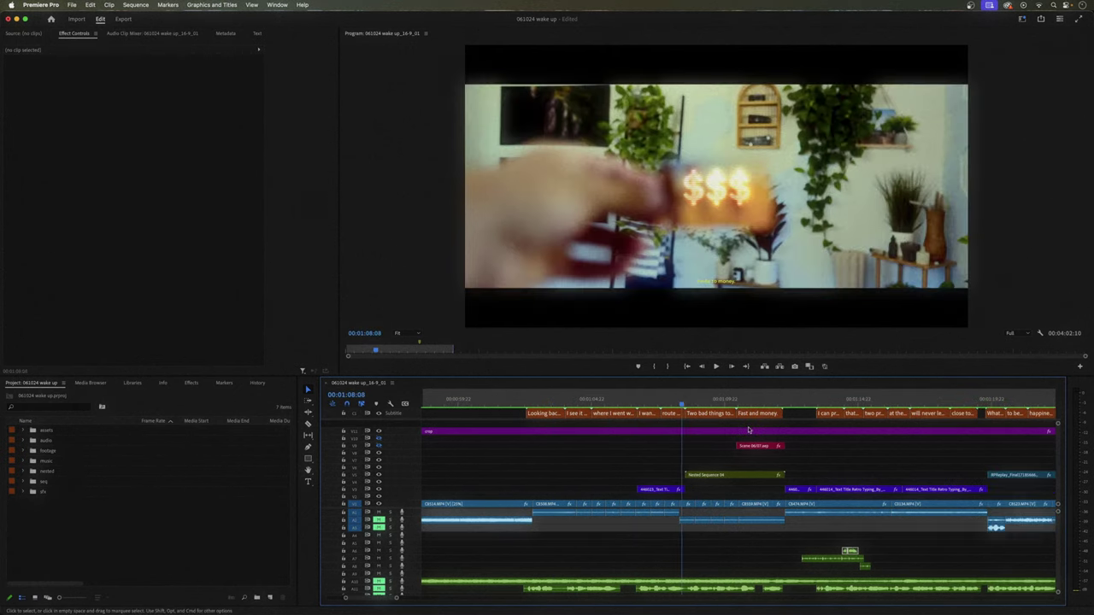
{"action": "left_click", "coordinate": [716, 399]}
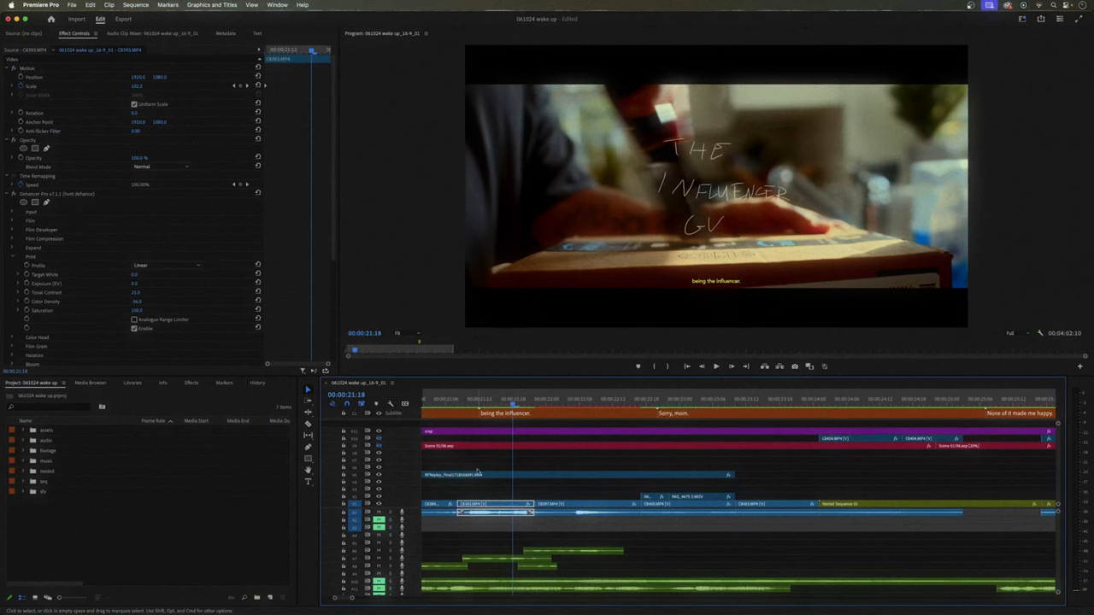
{"action": "left_click", "coordinate": [14, 200]}
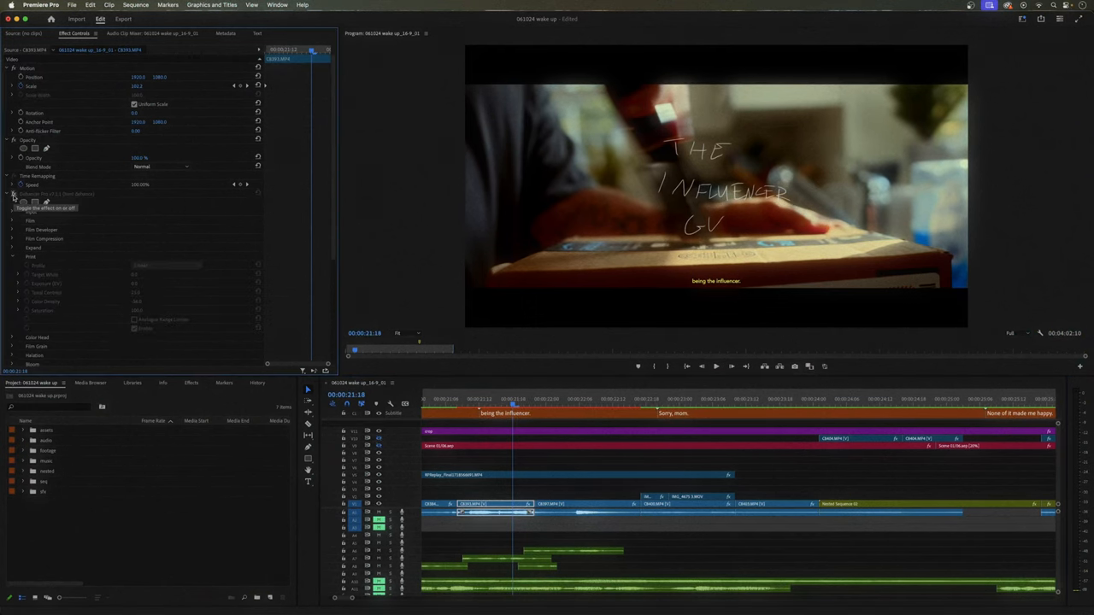
{"action": "left_click", "coordinate": [15, 194]}
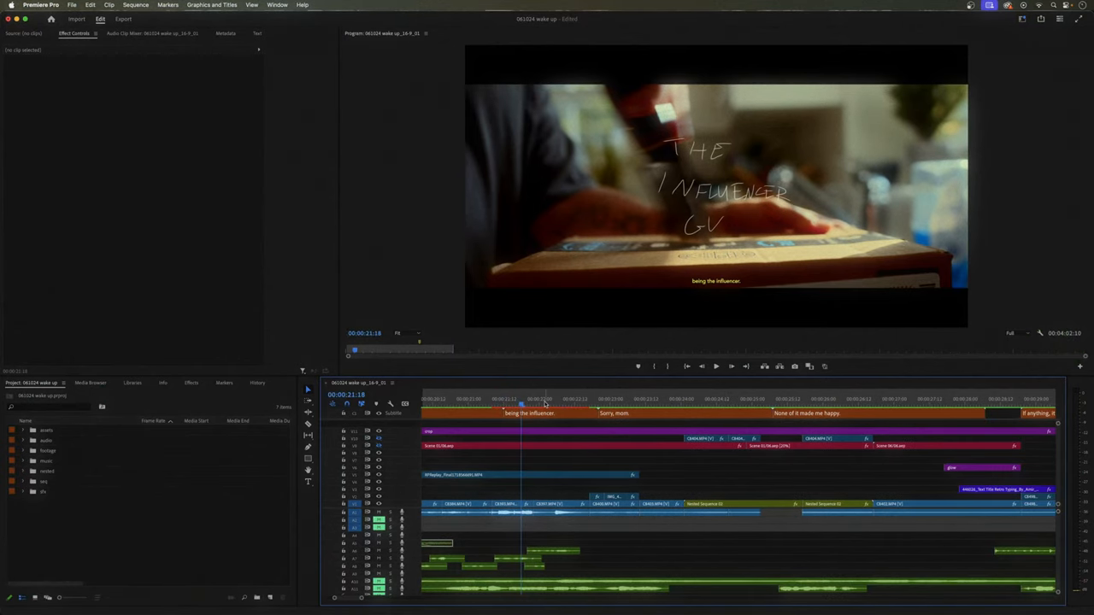
{"action": "left_click", "coordinate": [563, 399]}
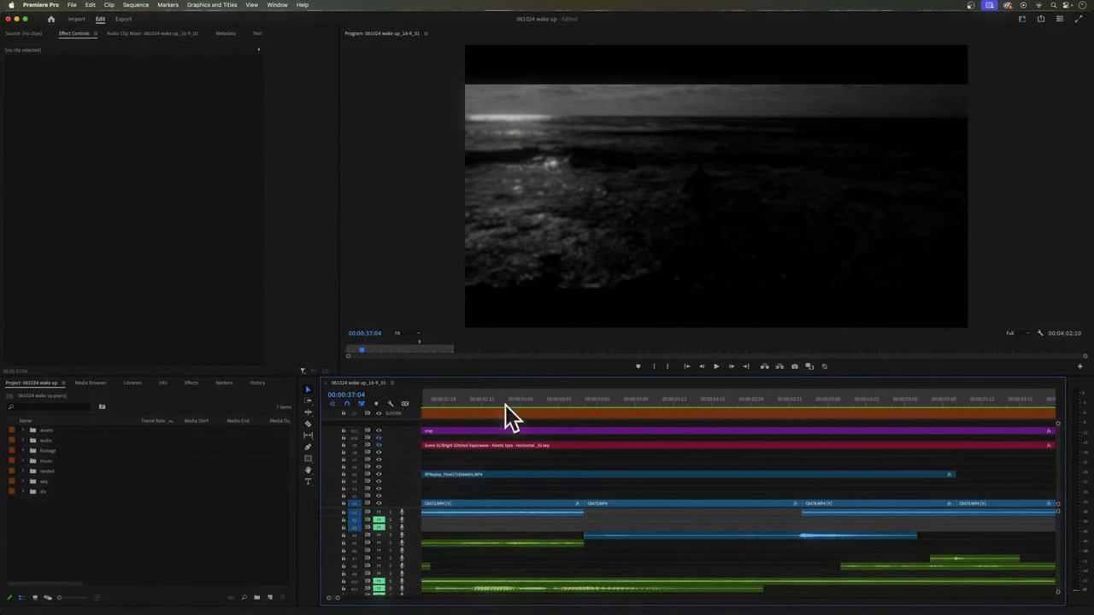
{"action": "left_click", "coordinate": [470, 399]}
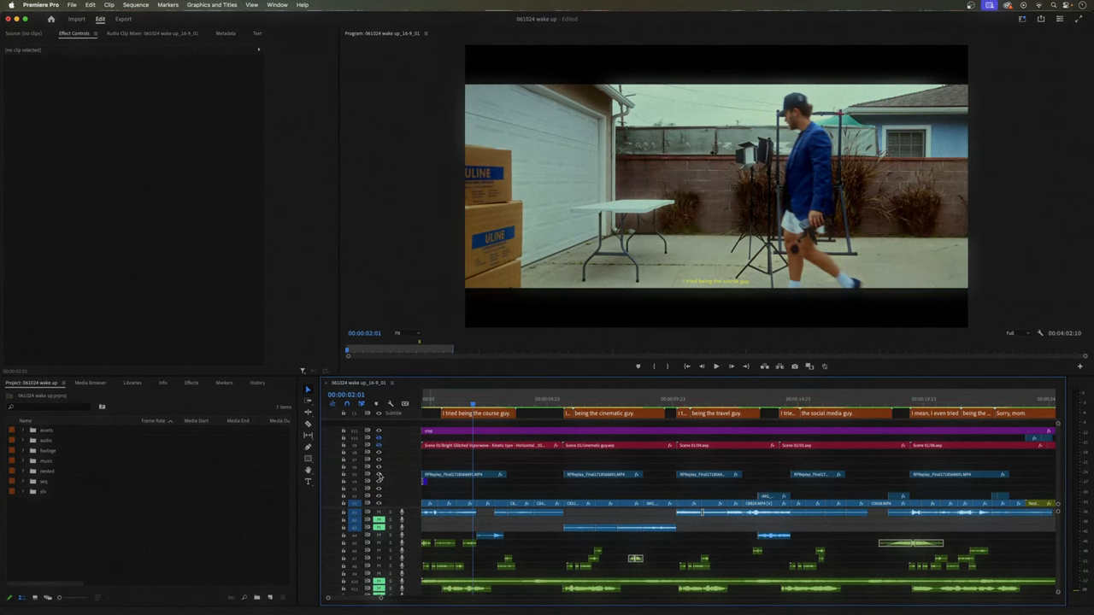
{"action": "left_click", "coordinate": [462, 474]}
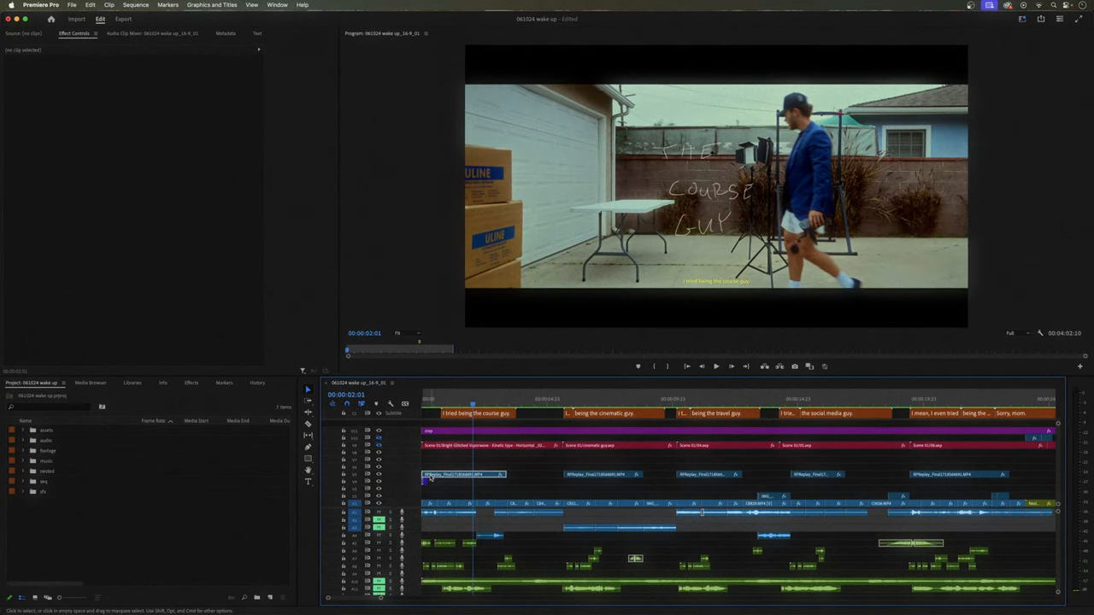
- Select THE COURSE GUY title clip and toggle its Screen blend to Normal and back
{"action": "left_click", "coordinate": [464, 474]}
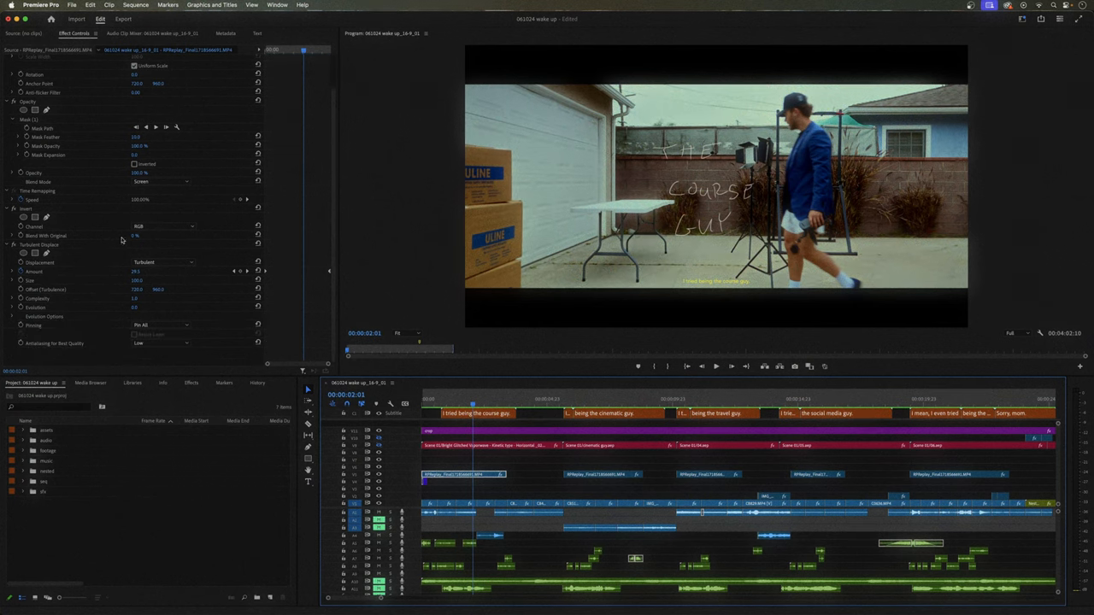
{"action": "left_click", "coordinate": [162, 182]}
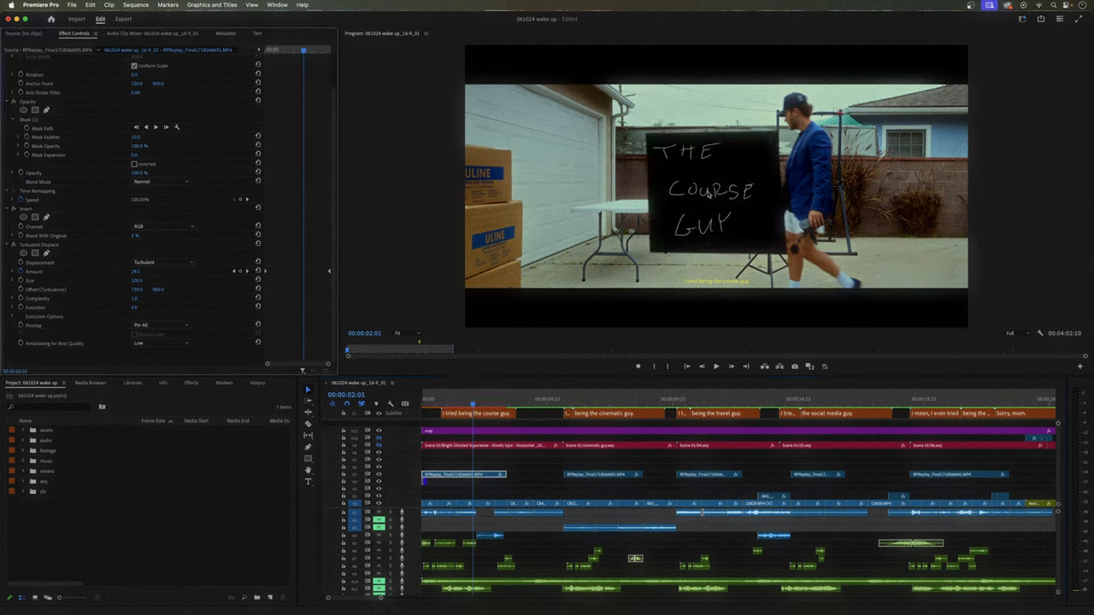
{"action": "left_click", "coordinate": [163, 181]}
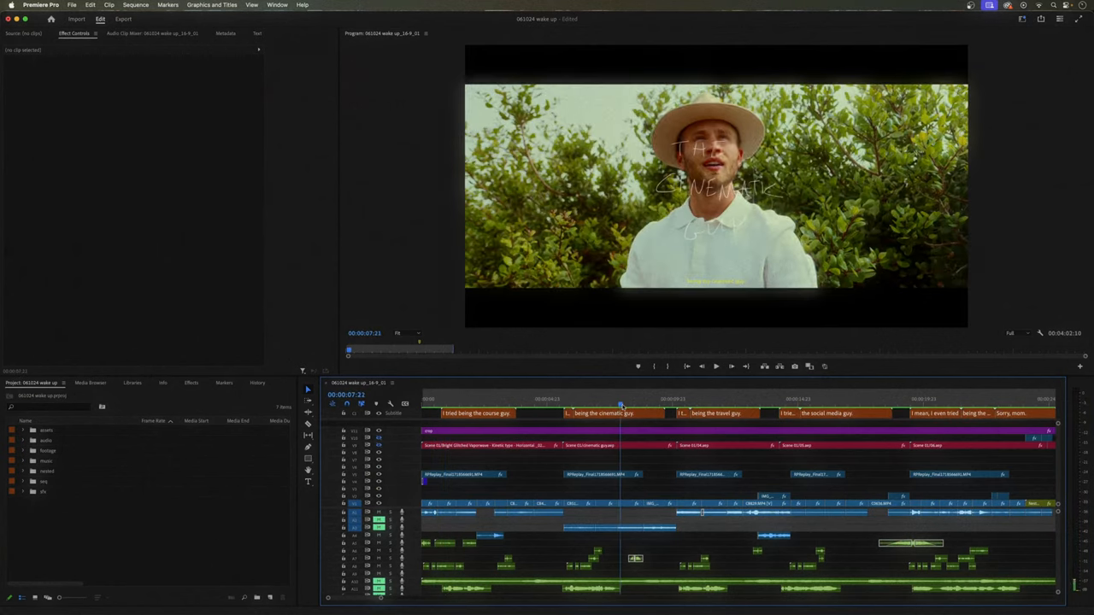
- Re-enable Roughen Edges on the IMG_2400.MOV inset and select the 'Shutting down' typing title
{"action": "left_click", "coordinate": [968, 399]}
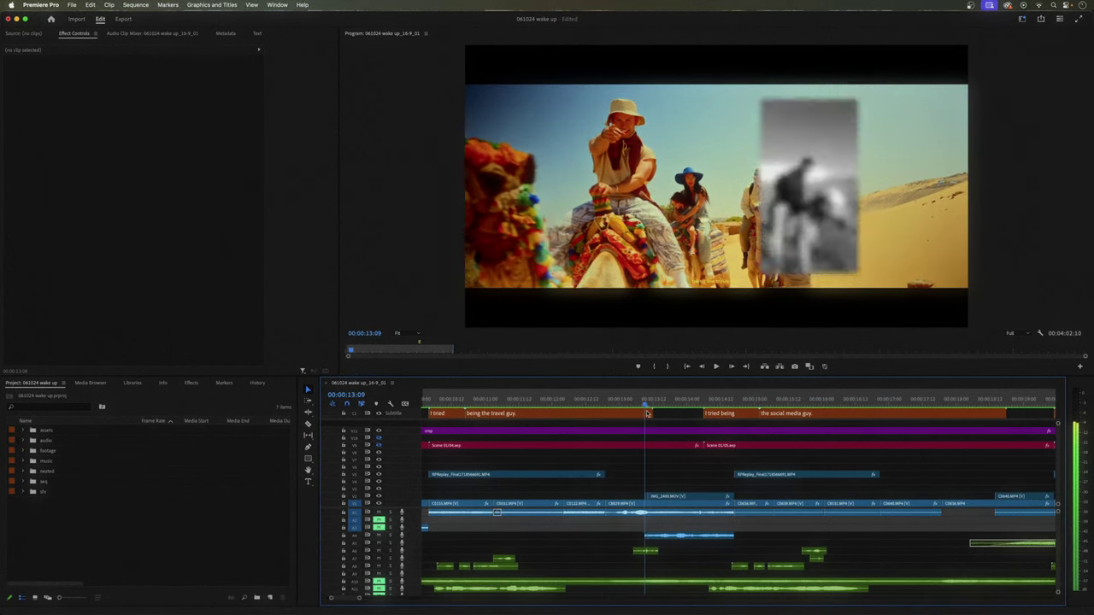
{"action": "left_click", "coordinate": [688, 497]}
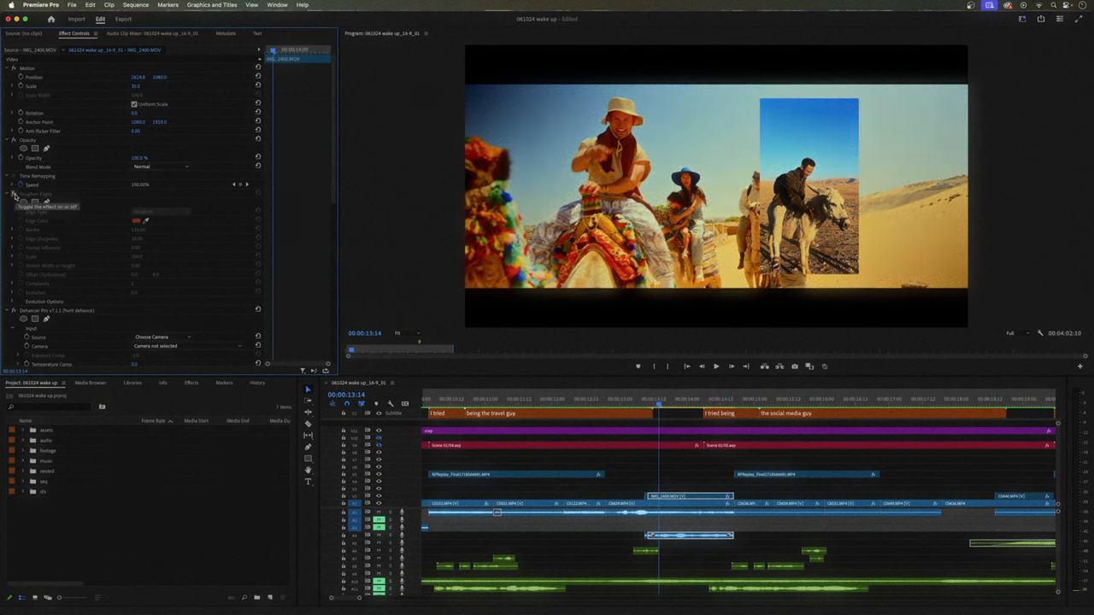
{"action": "left_click", "coordinate": [13, 194]}
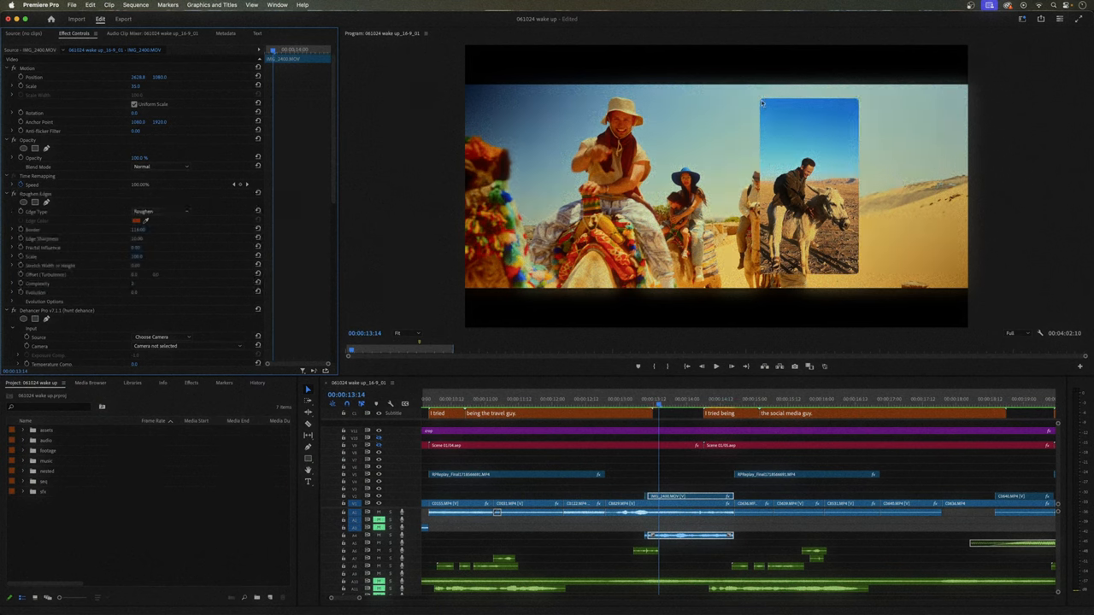
{"action": "left_click", "coordinate": [705, 454]}
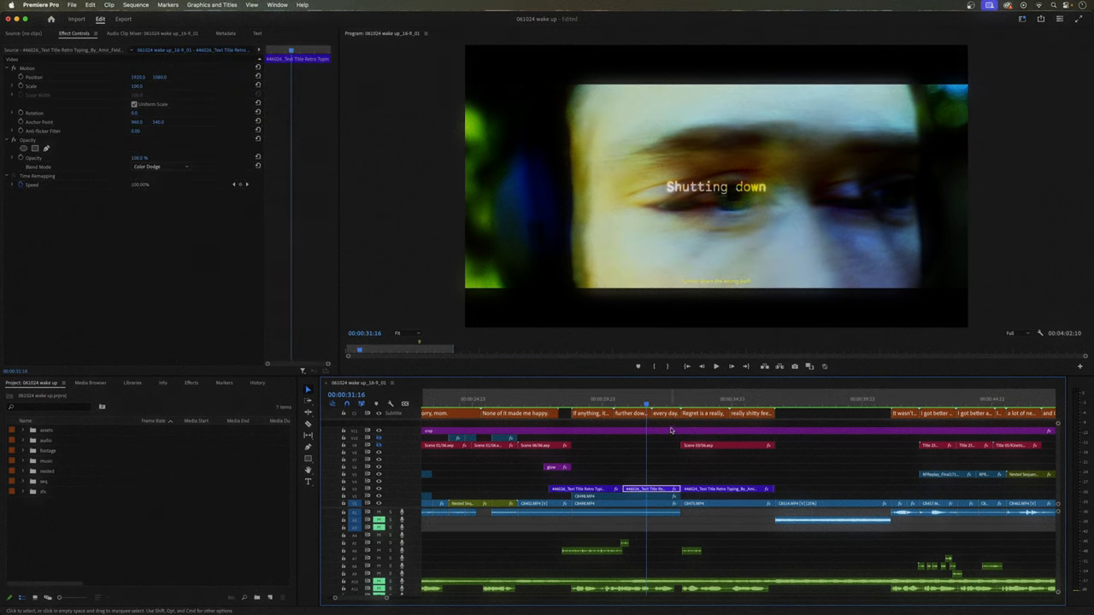
- Fit the full wake up sequence on the timeline with the playhead at 00:00:00:00
{"action": "left_click", "coordinate": [694, 403]}
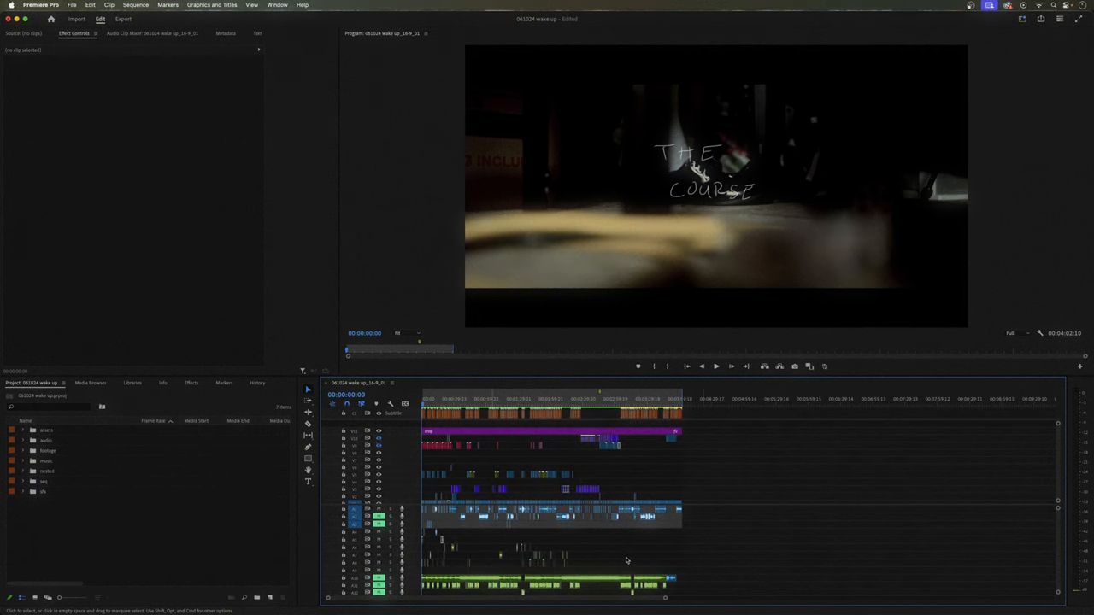
- Play the opening scenes, then bring up the 061024 wake up folder in Finder
{"action": "left_click", "coordinate": [701, 511]}
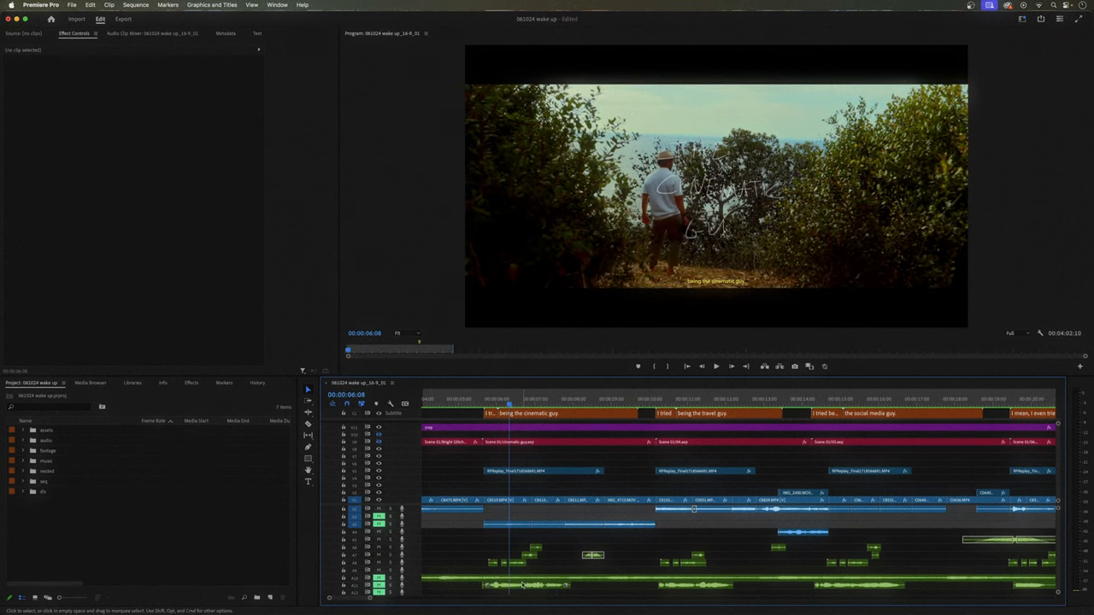
{"action": "left_click", "coordinate": [536, 403]}
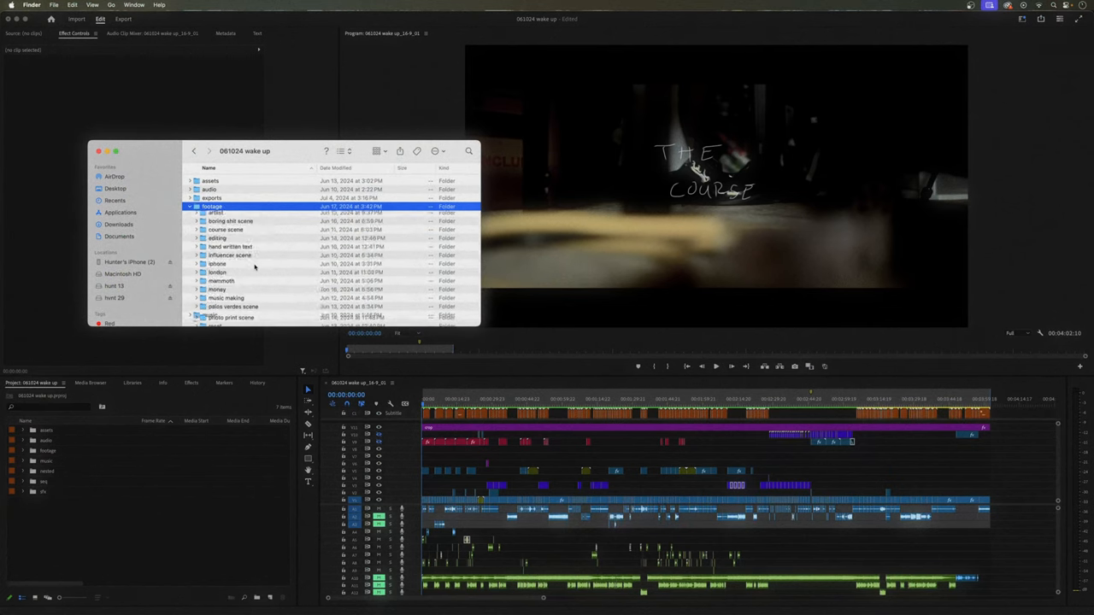
- Browse assets, audio, exports and projects, then open footage and expand boring shit scene
{"action": "left_click", "coordinate": [190, 206]}
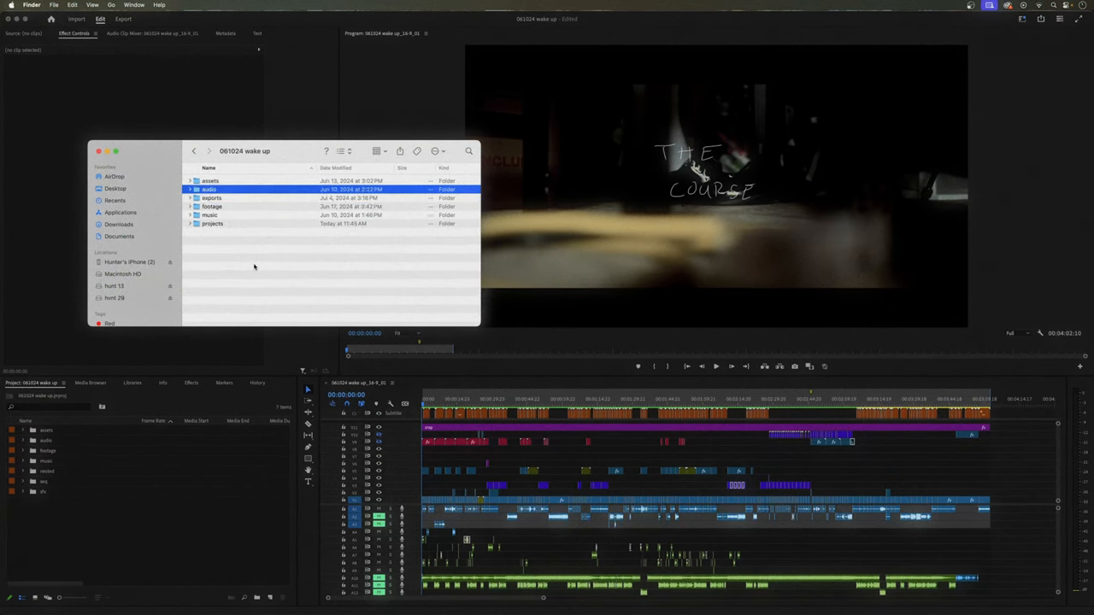
{"action": "left_click", "coordinate": [210, 180]}
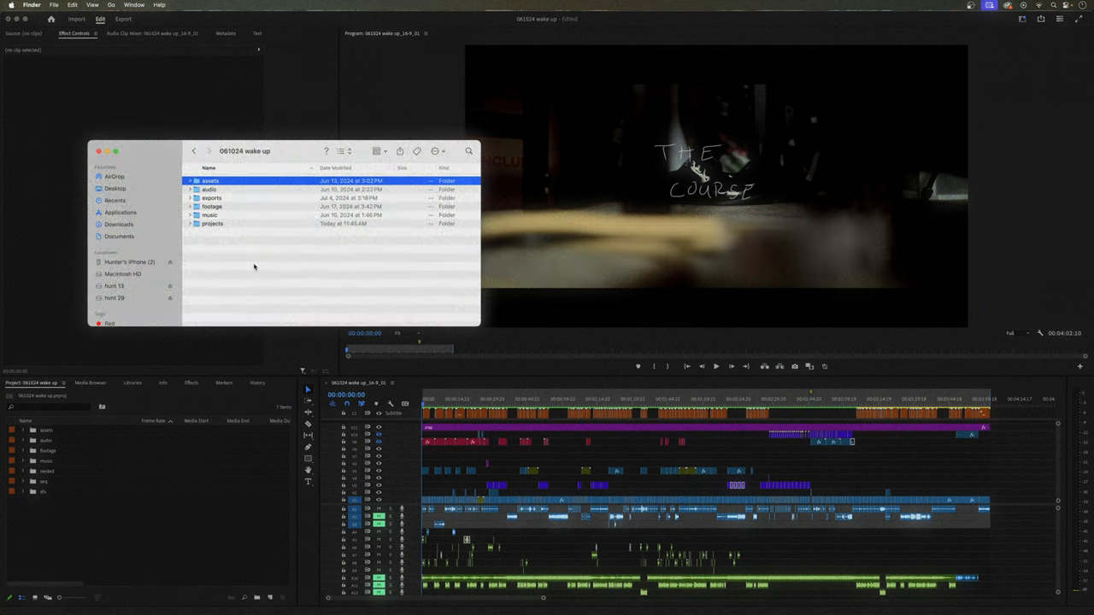
{"action": "left_click", "coordinate": [211, 198]}
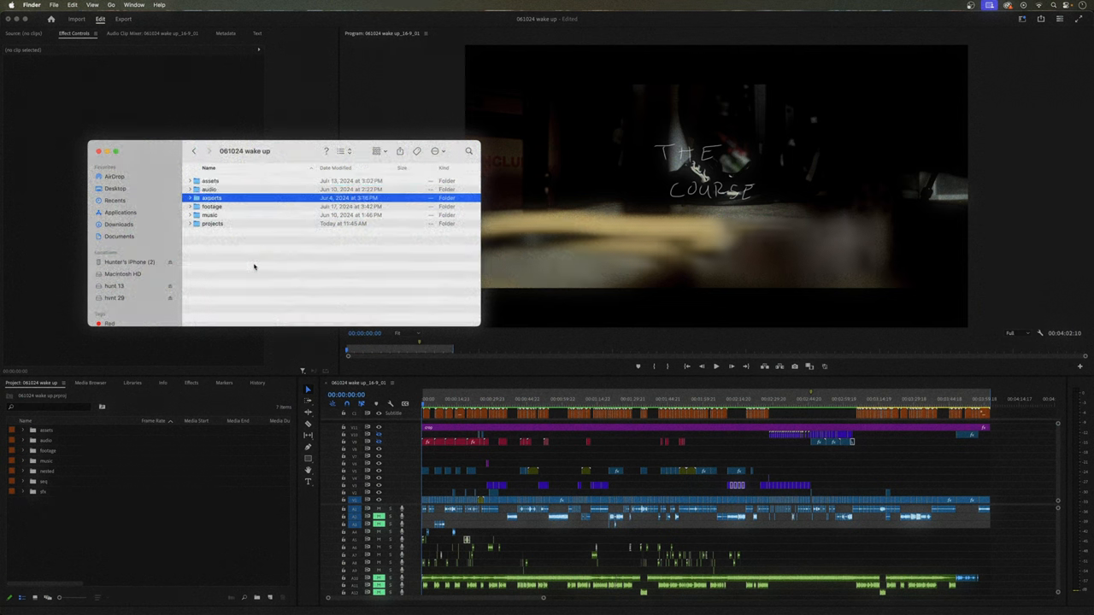
{"action": "left_click", "coordinate": [190, 207]}
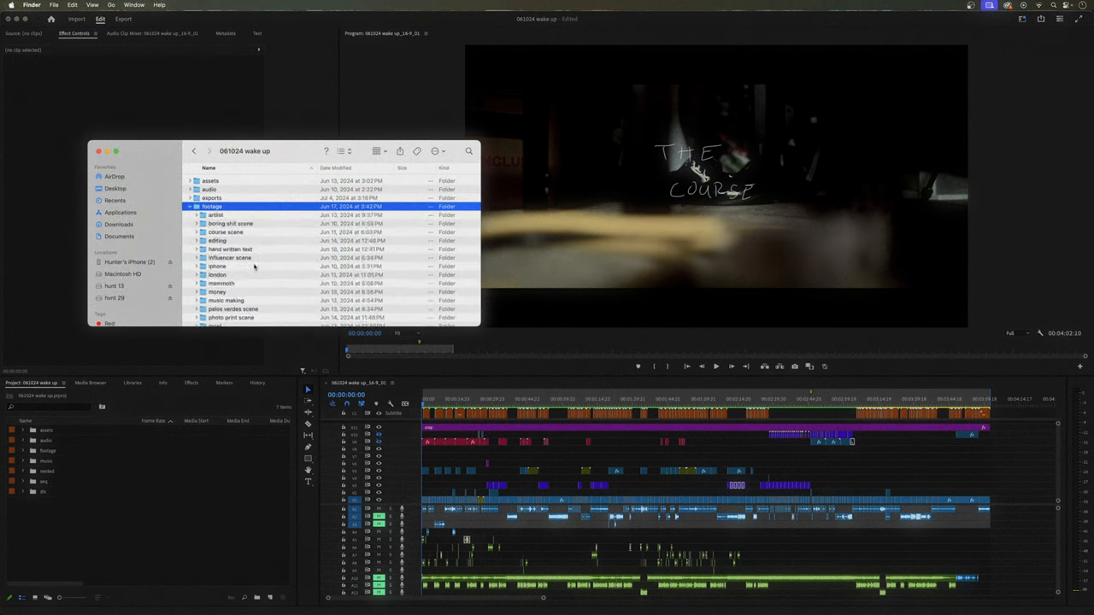
{"action": "left_click", "coordinate": [190, 224]}
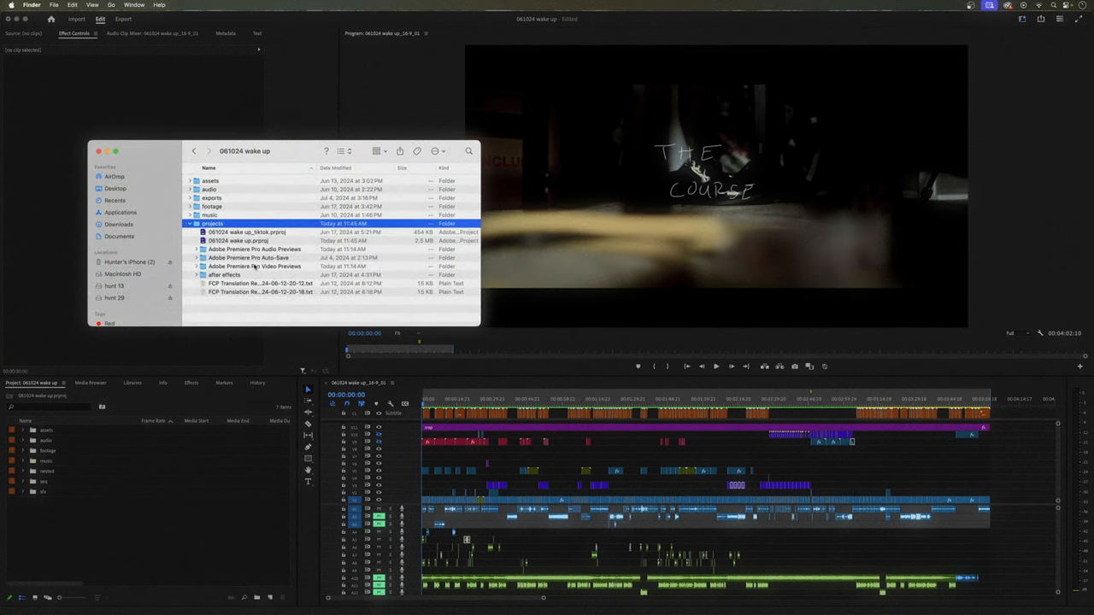
{"action": "double_click", "coordinate": [211, 206]}
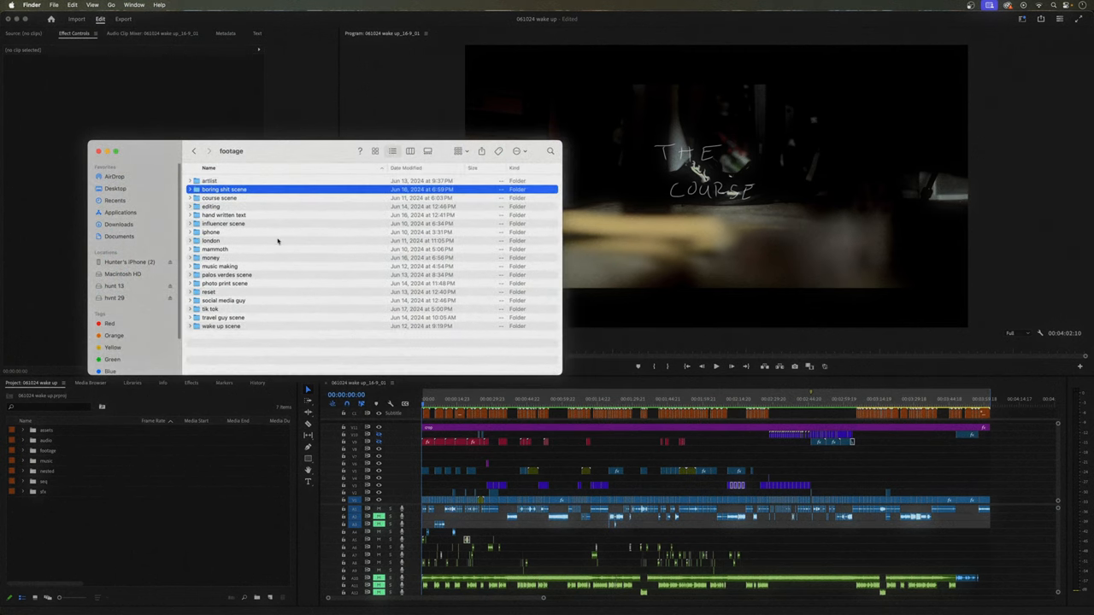
{"action": "left_click", "coordinate": [189, 189]}
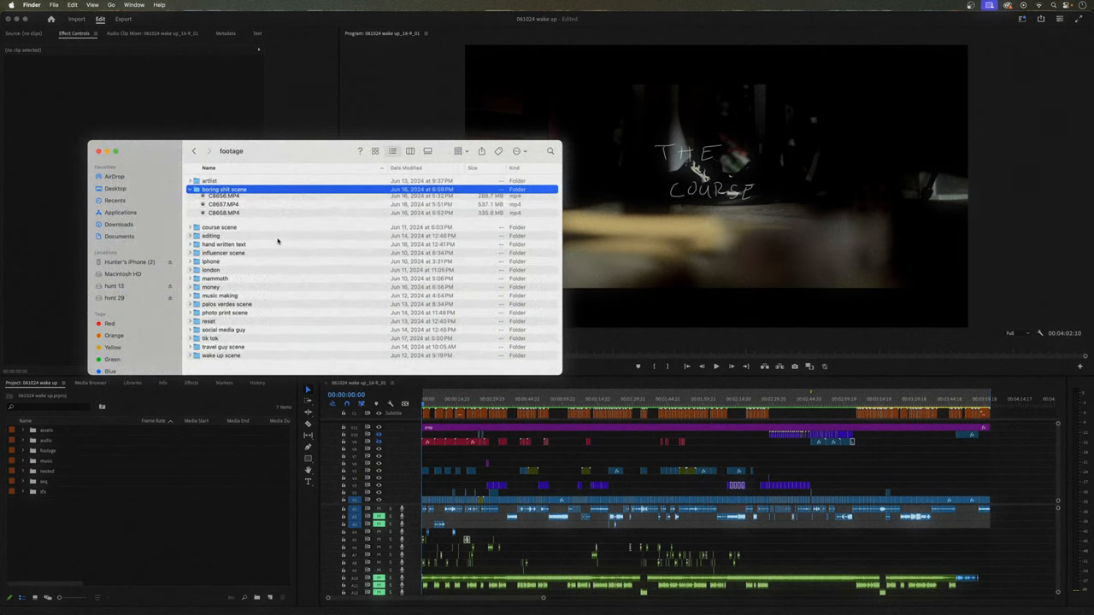